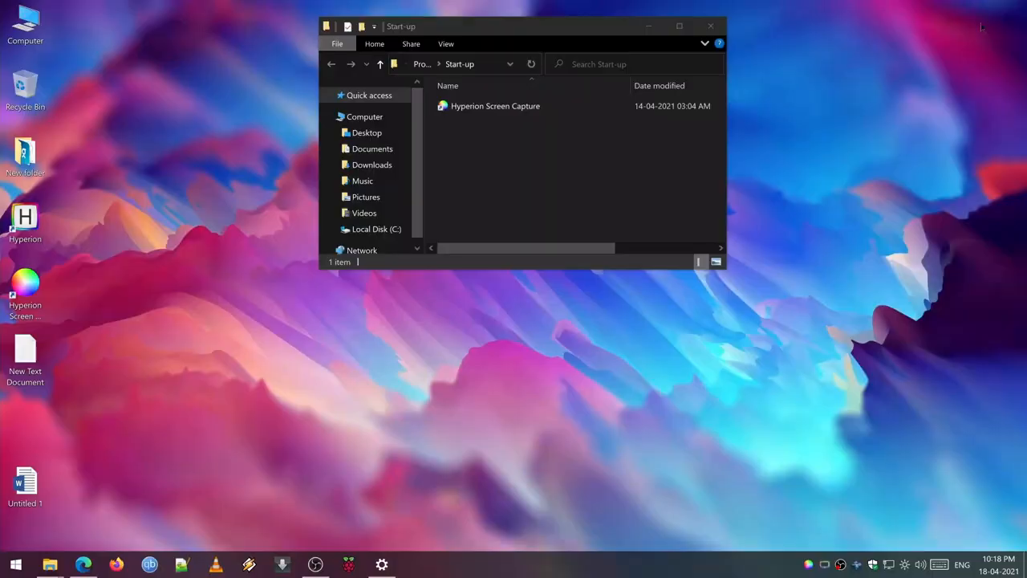
# Leave the Start-up folder window and bring up the Hyperion web dashboard at localhost:8090
pyautogui.click(710, 26)
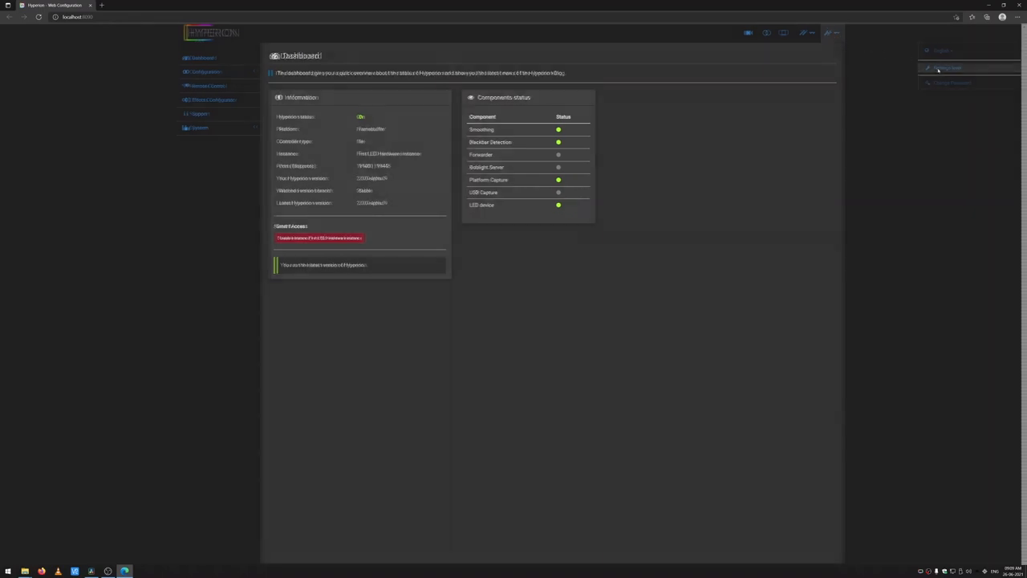
# Switch the web configuration's settings level to Expert, save and reload back to the dashboard
pyautogui.click(948, 67)
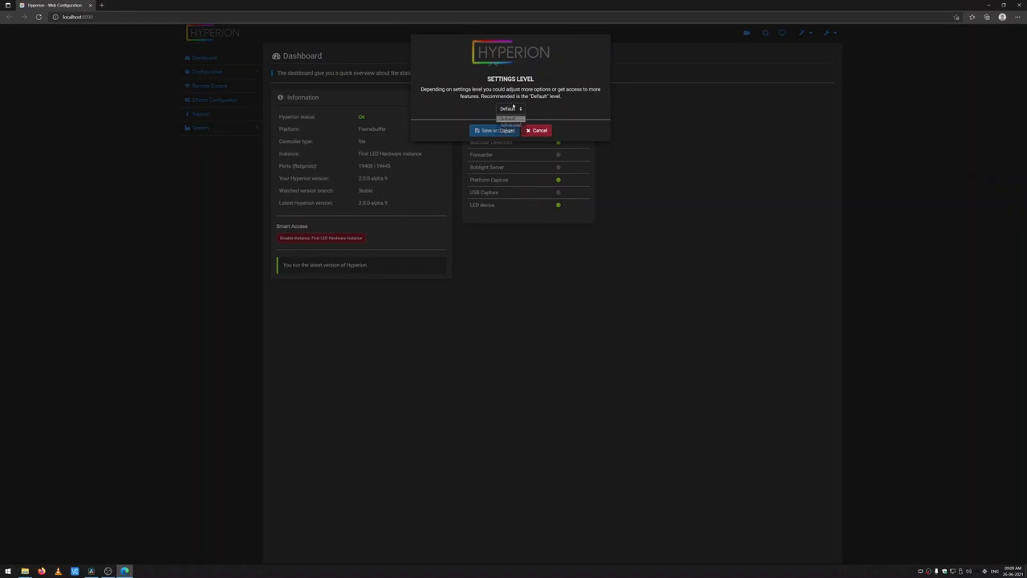
pyautogui.click(510, 109)
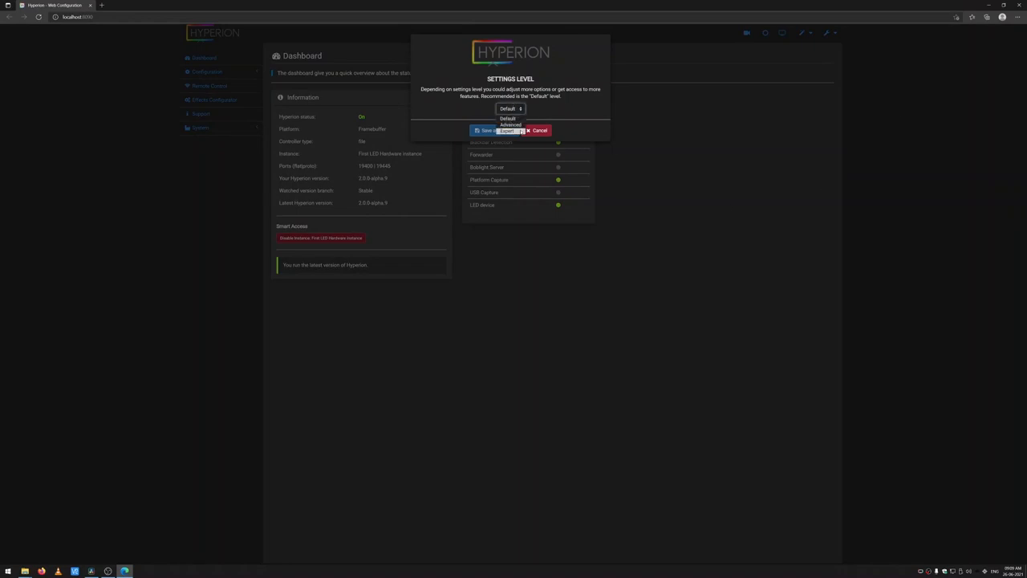
pyautogui.click(507, 125)
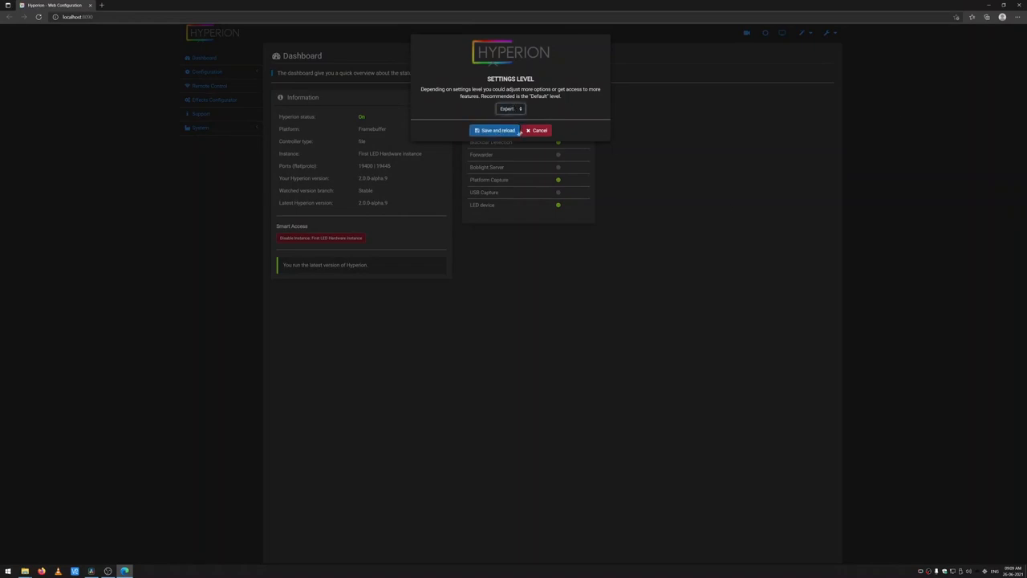
pyautogui.click(495, 130)
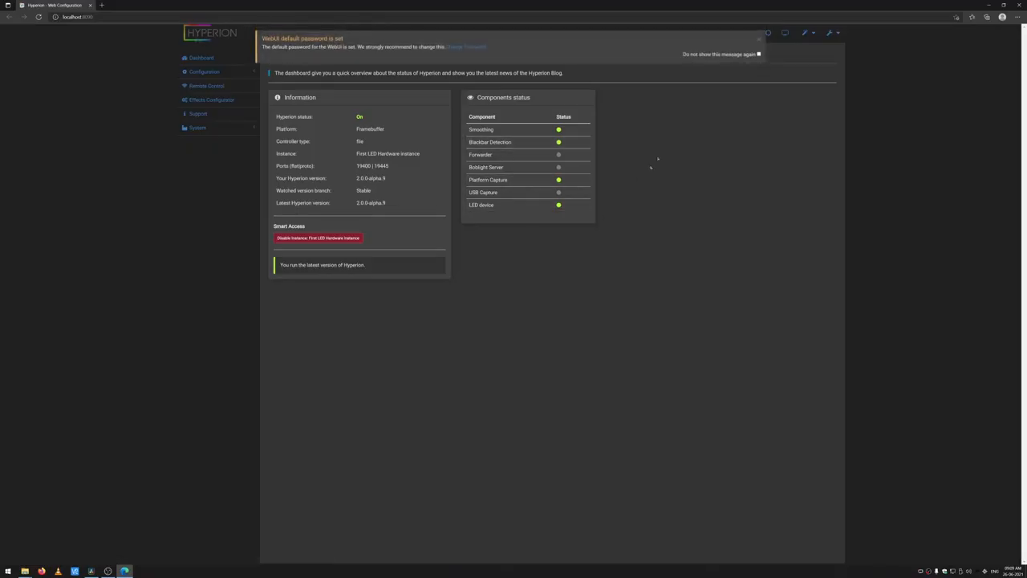
pyautogui.click(760, 38)
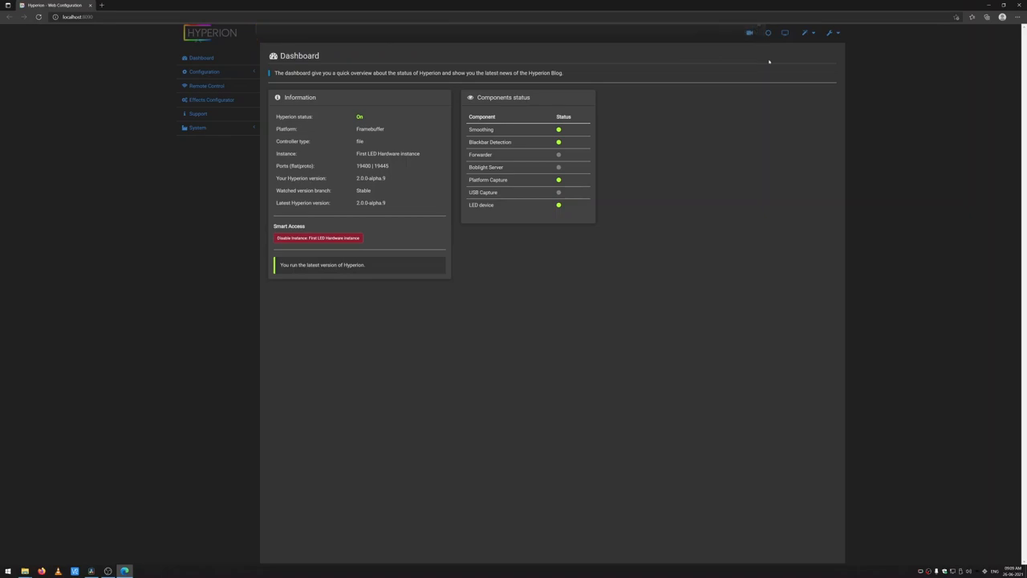
pyautogui.moveTo(145, 545)
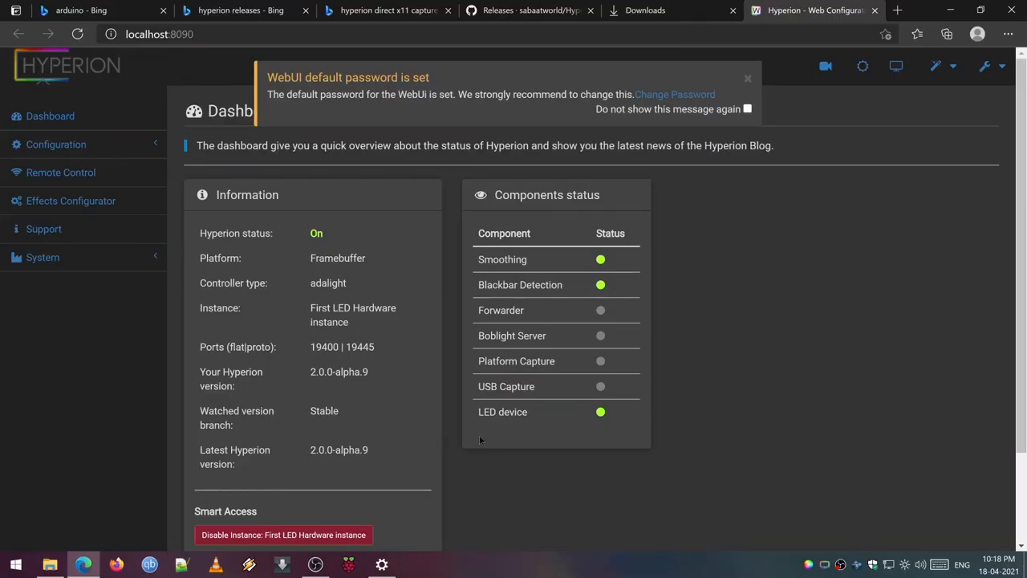
pyautogui.moveTo(92, 116)
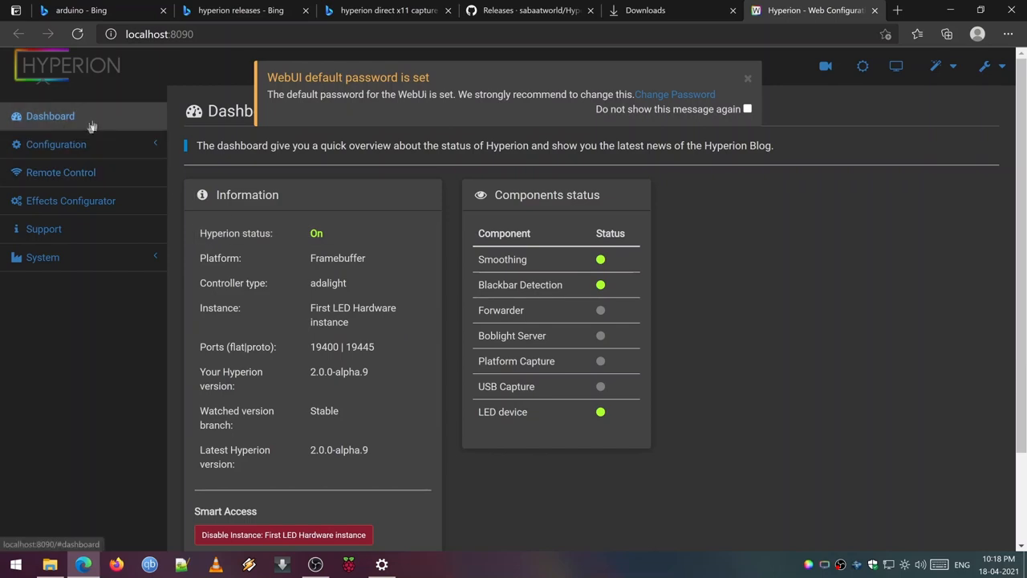
# Review the LED Controller fields: adalight controller, 106 LEDs, GRB byte order, 500000 baud
pyautogui.click(748, 77)
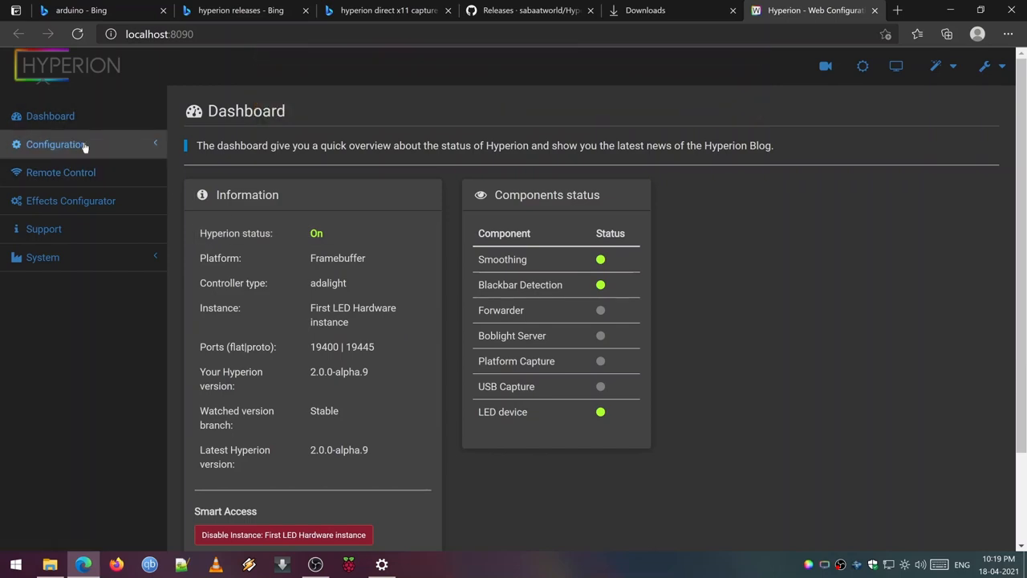
pyautogui.click(57, 145)
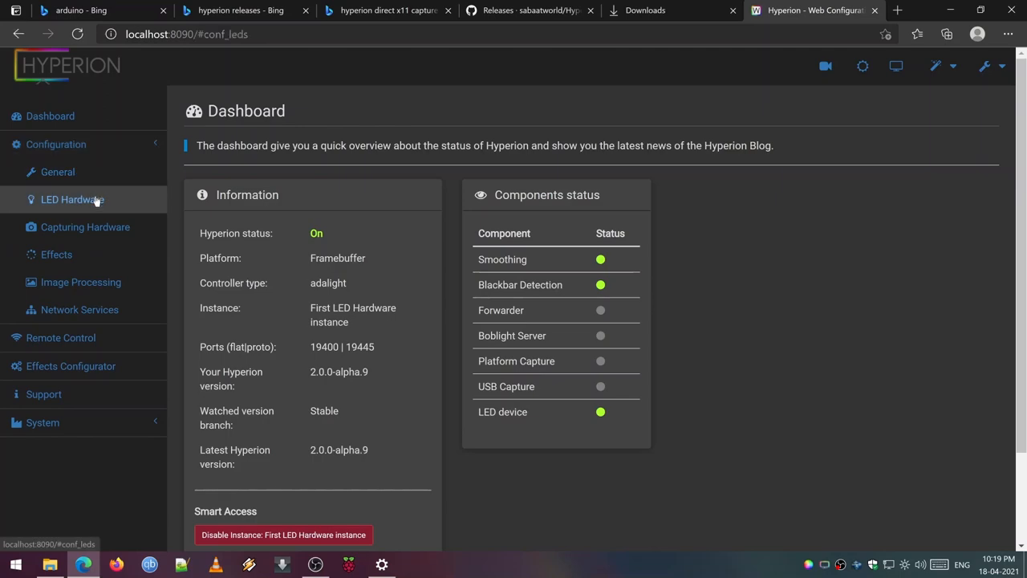
pyautogui.click(72, 199)
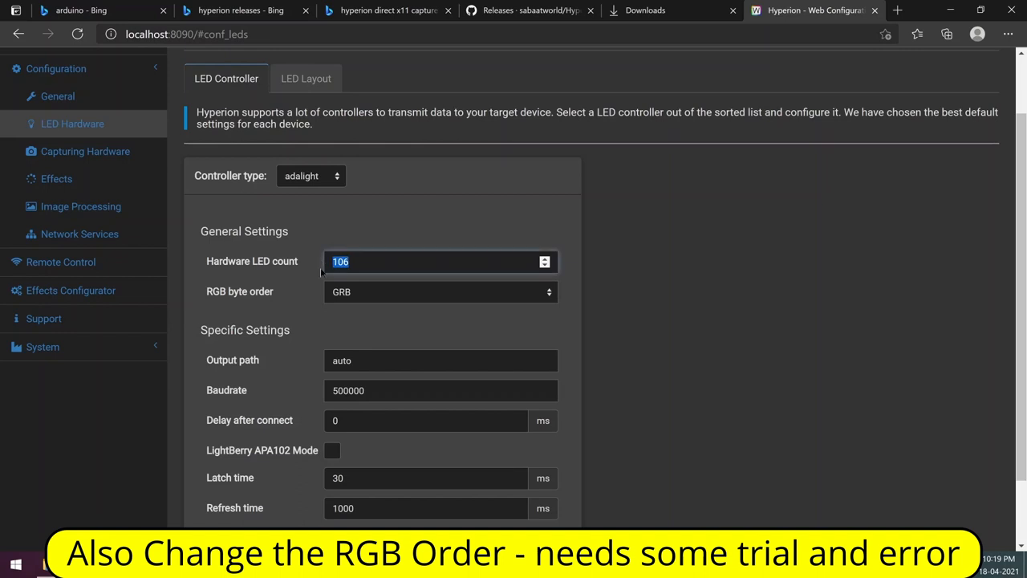
pyautogui.click(439, 292)
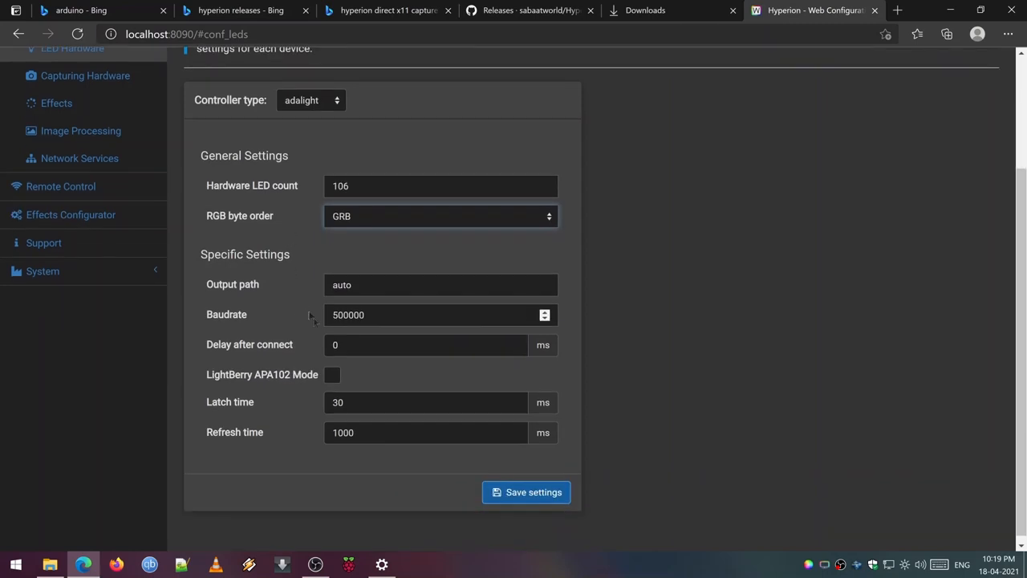
pyautogui.tripleClick(425, 315)
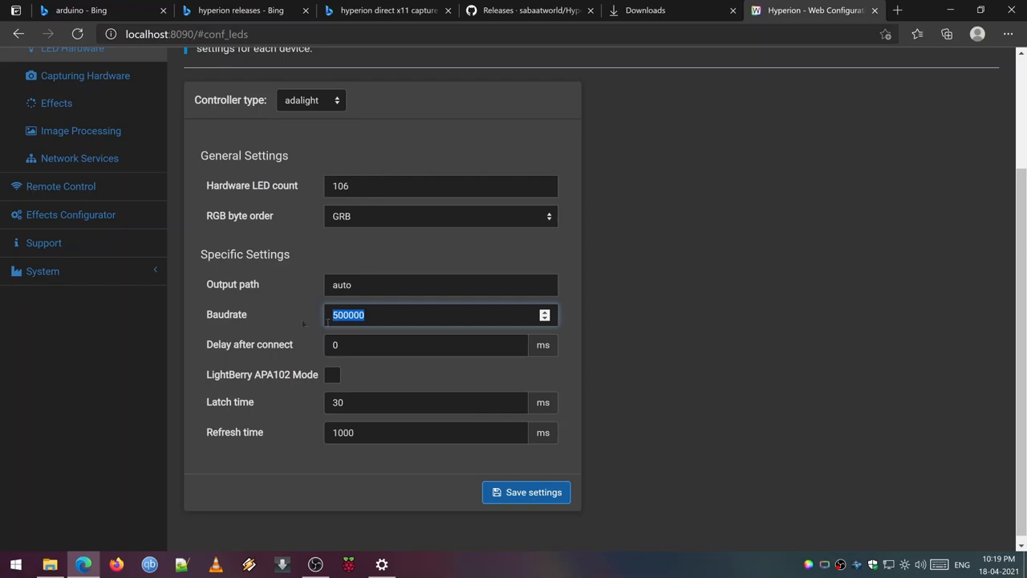
pyautogui.scroll(3)
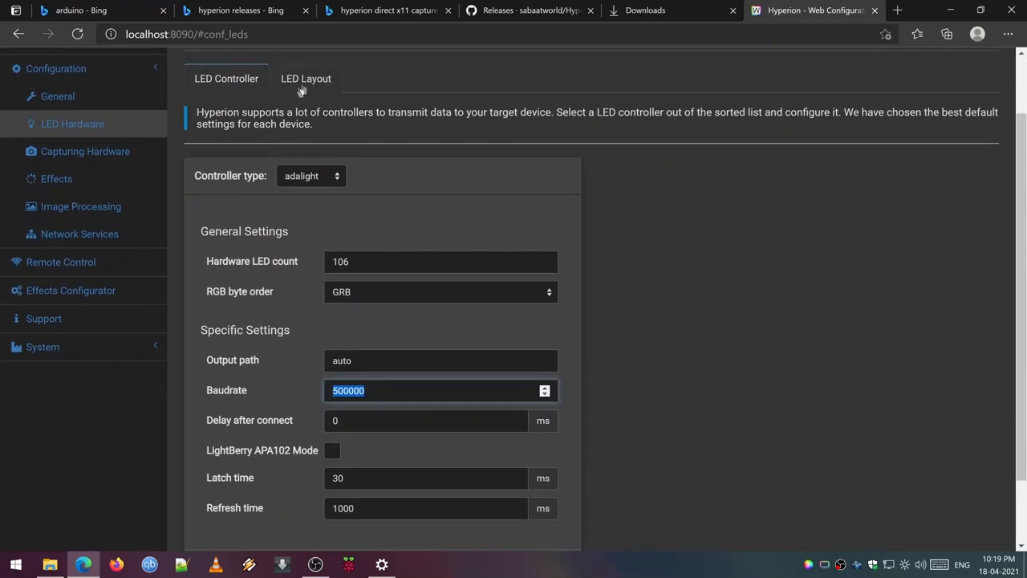
# Review the classic LED layout of 34 top/bottom and 19 left/right LEDs and save it
pyautogui.click(305, 77)
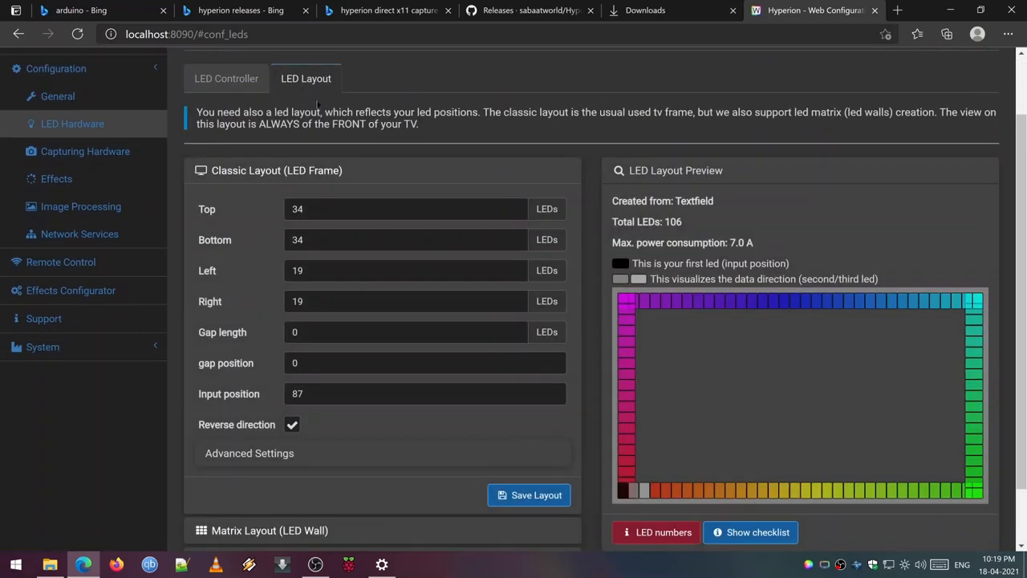
pyautogui.click(405, 209)
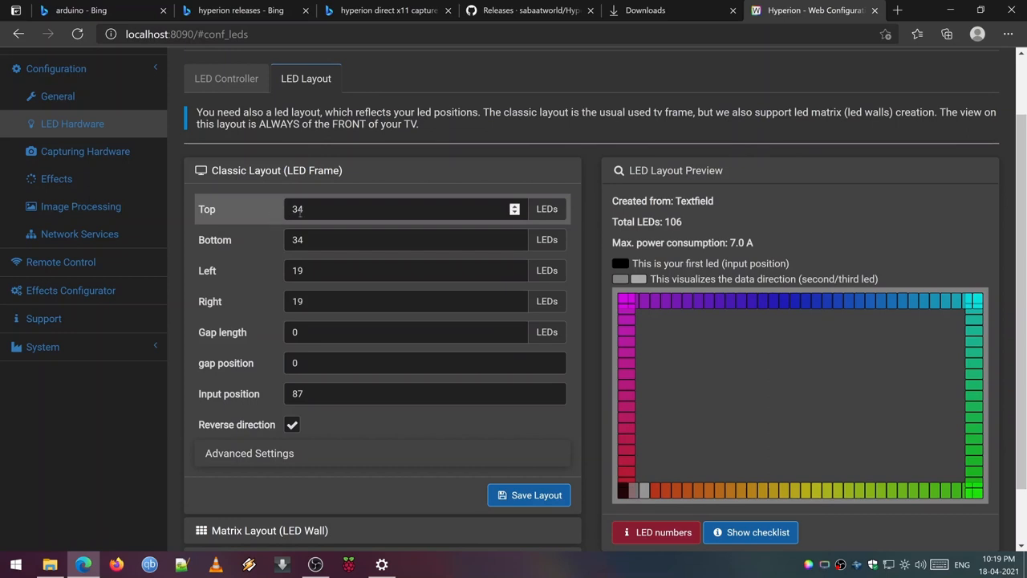
pyautogui.click(405, 239)
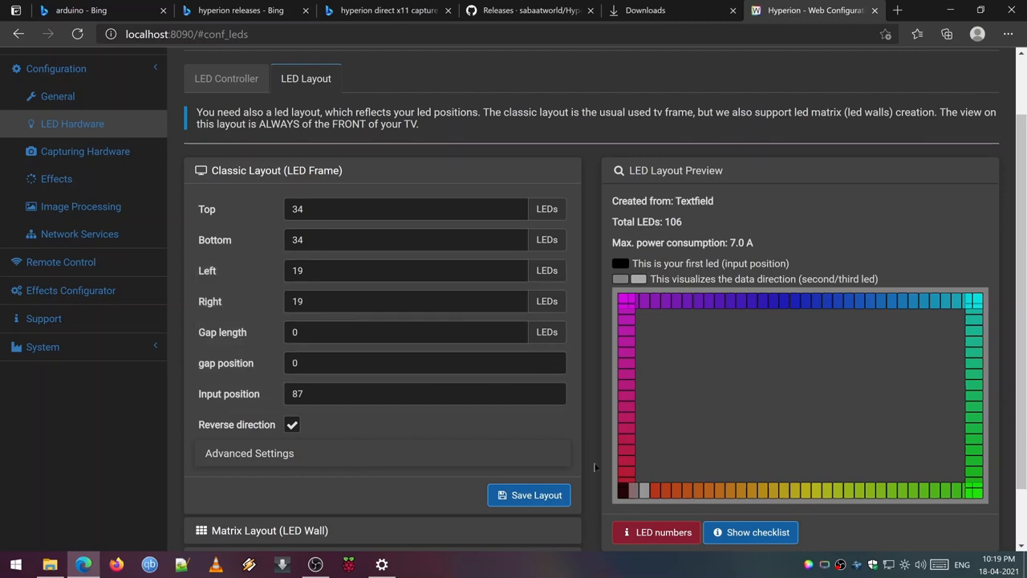
pyautogui.click(655, 533)
pyautogui.write('0')
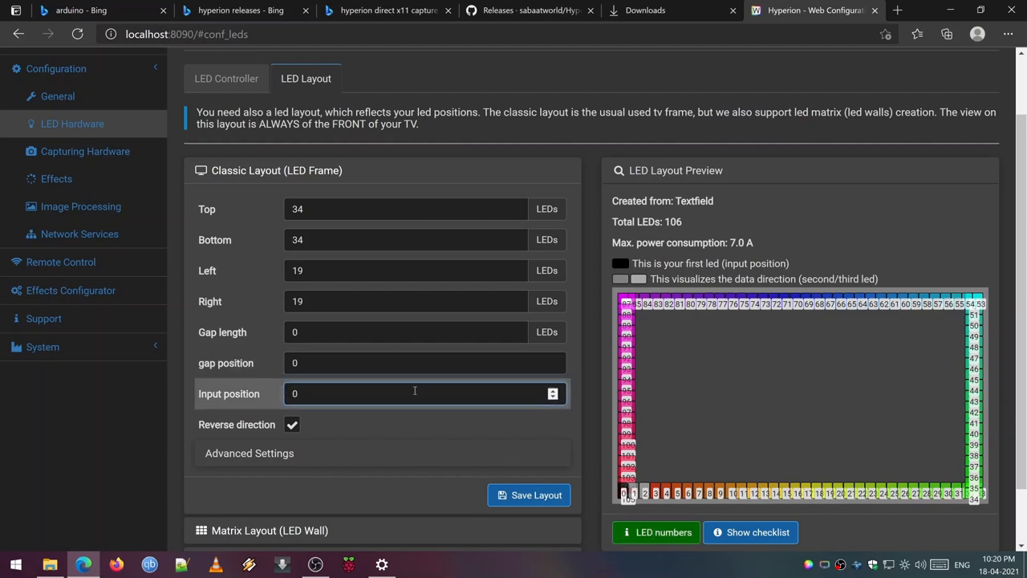
pyautogui.click(530, 494)
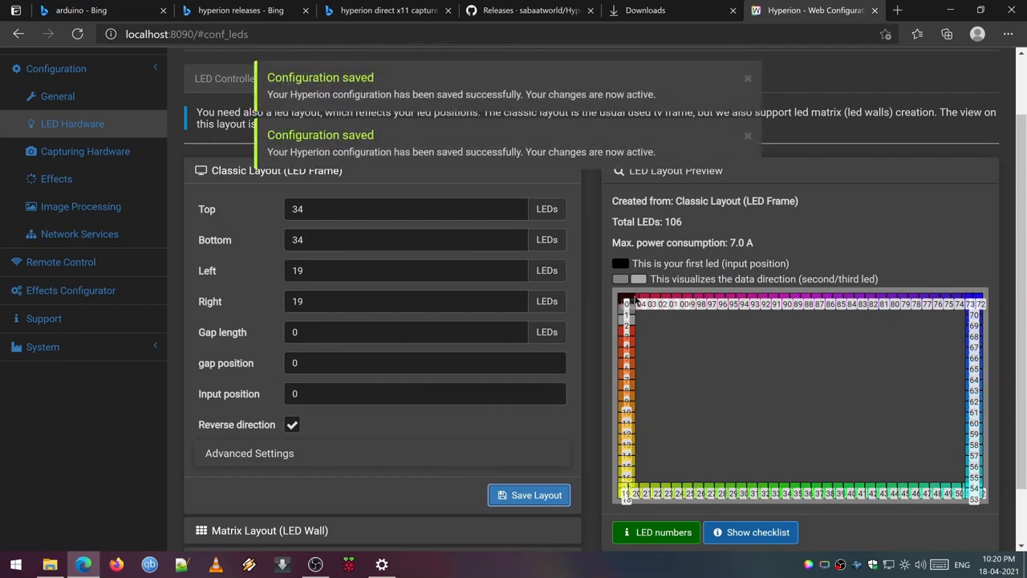
# Set input position 87 with reverse direction enabled and save the LED layout
pyautogui.click(292, 424)
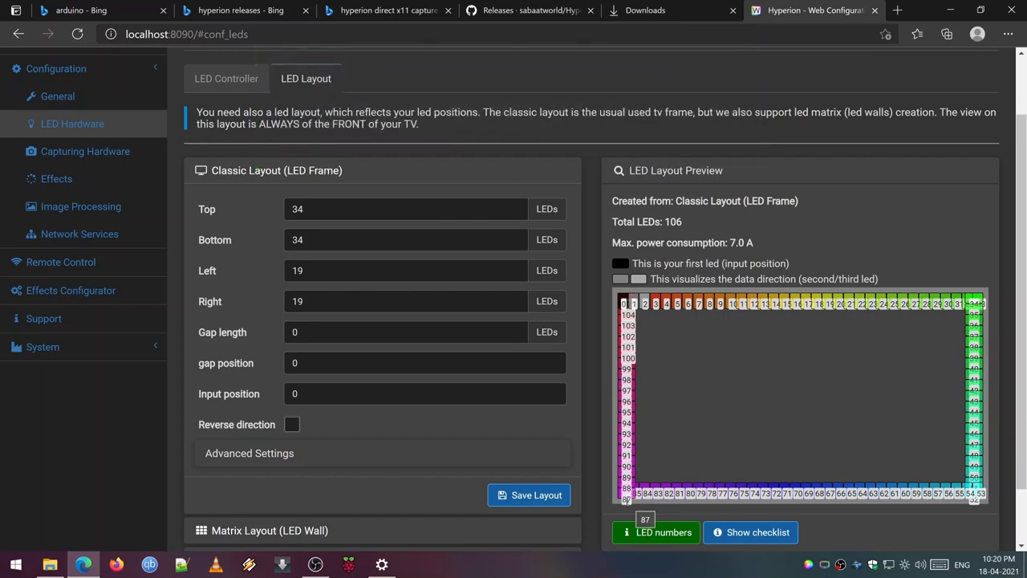
pyautogui.click(401, 393)
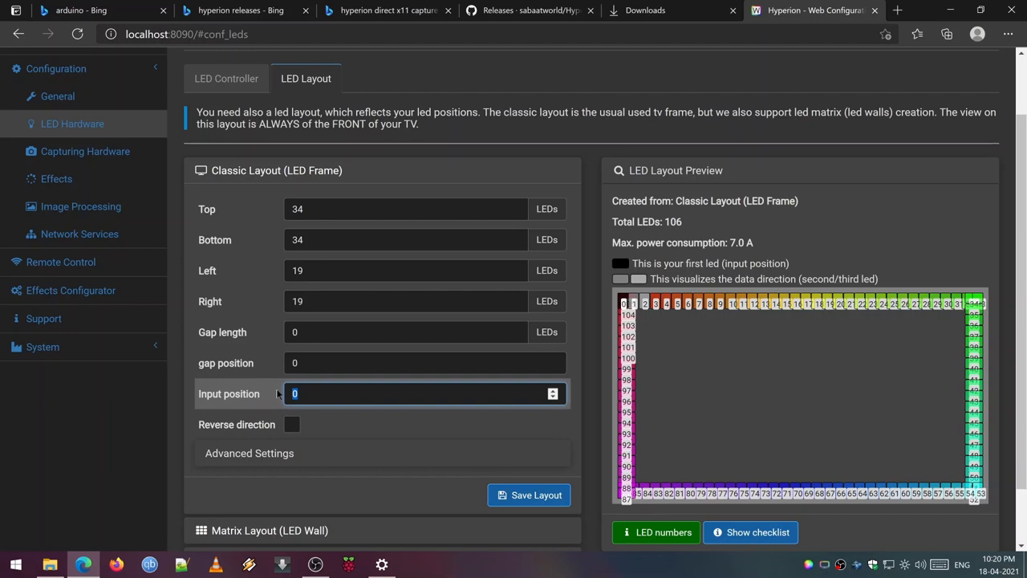
pyautogui.write('87')
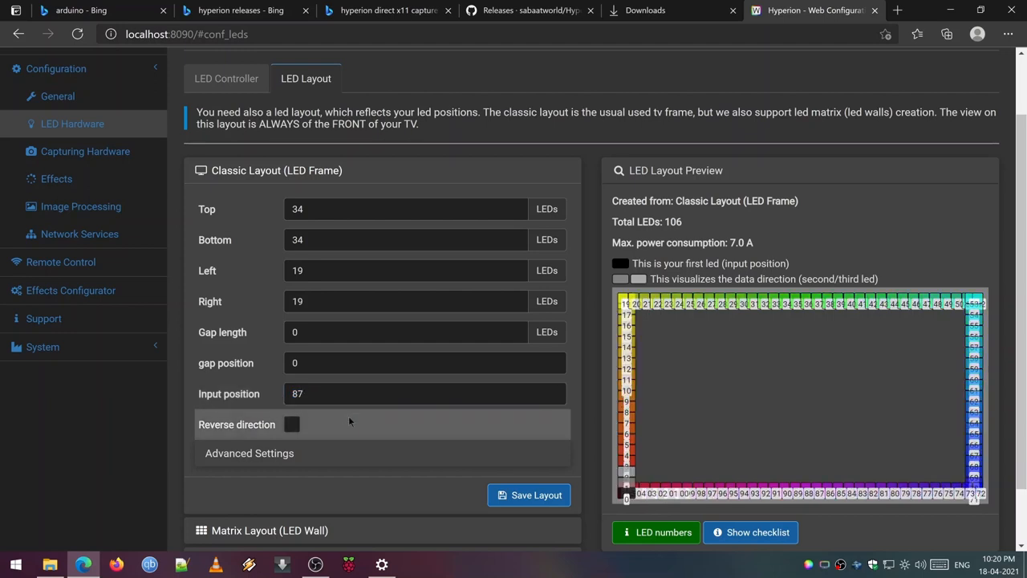
pyautogui.click(292, 424)
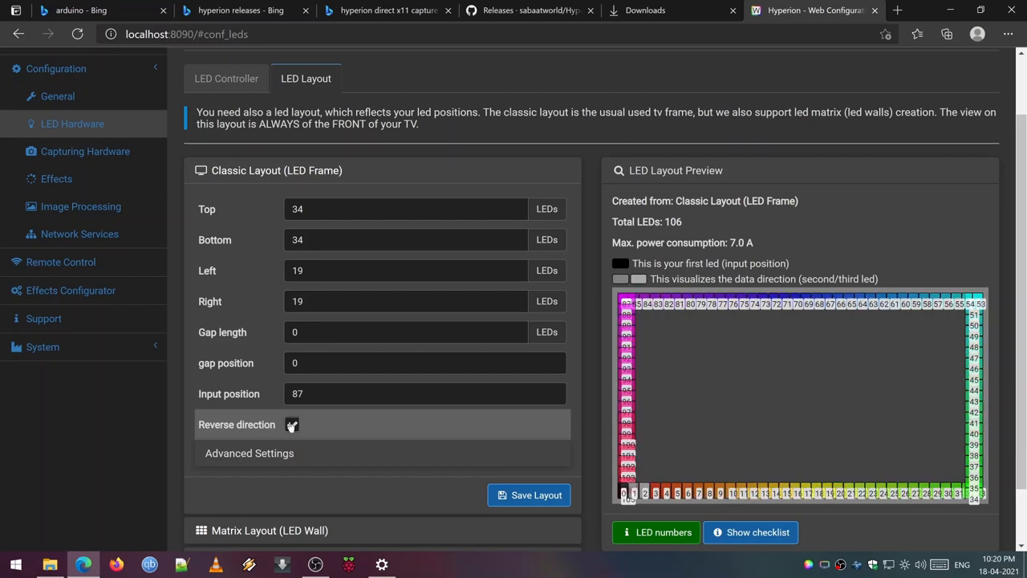
pyautogui.click(292, 424)
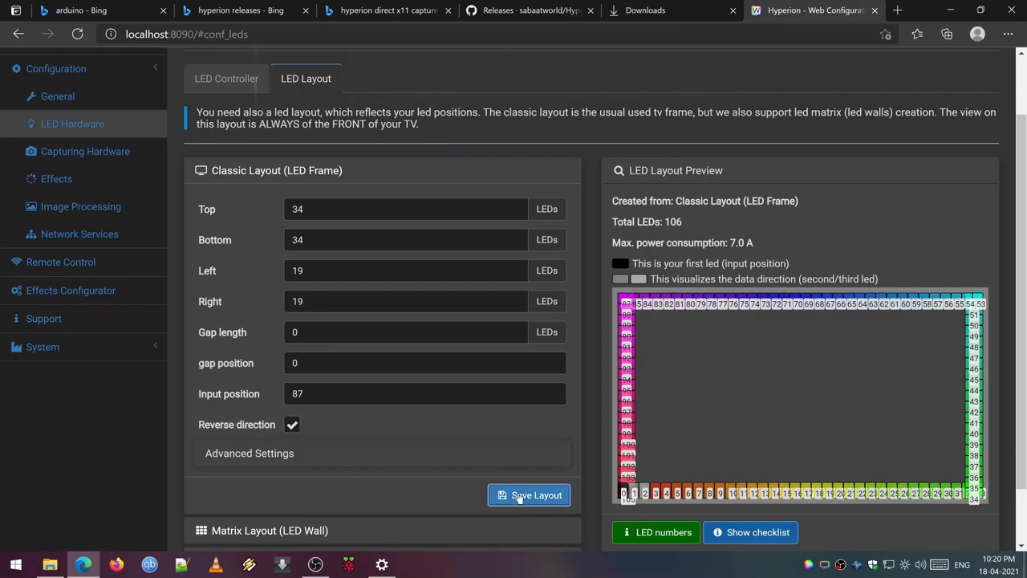
pyautogui.click(530, 494)
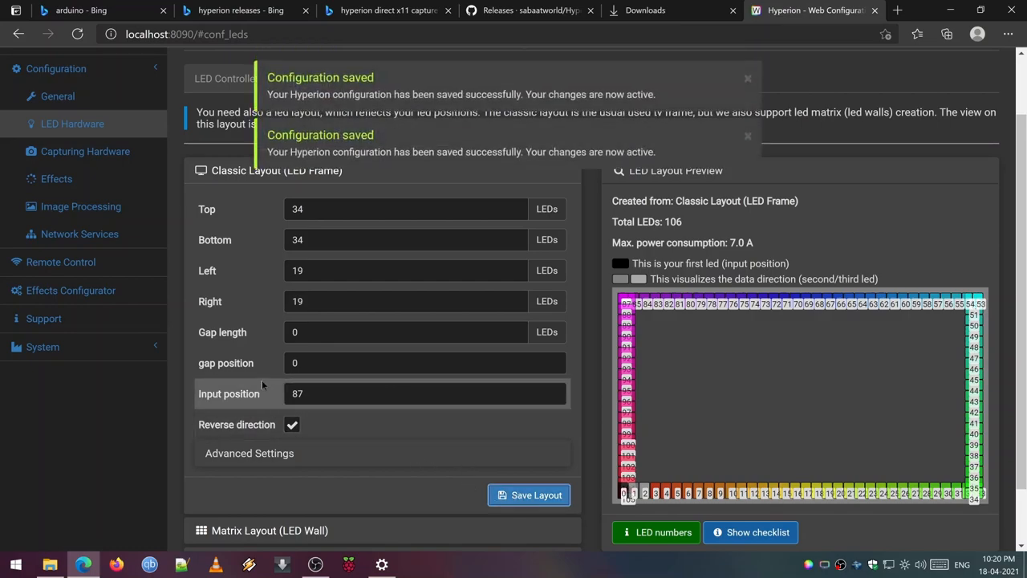
pyautogui.scroll(3)
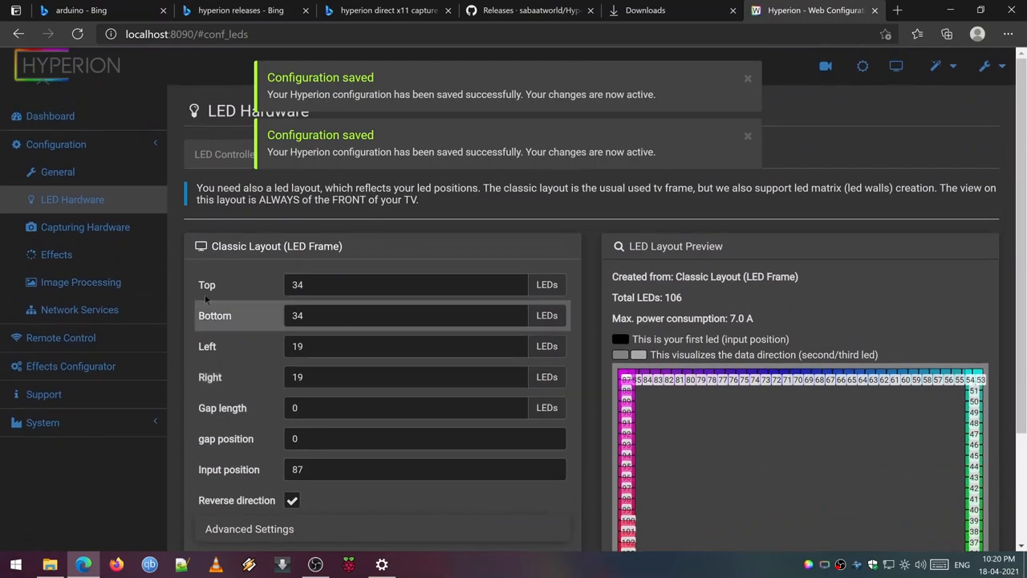
# Save the Capturing Hardware settings with platform capture left disabled and show the desktop
pyautogui.click(86, 228)
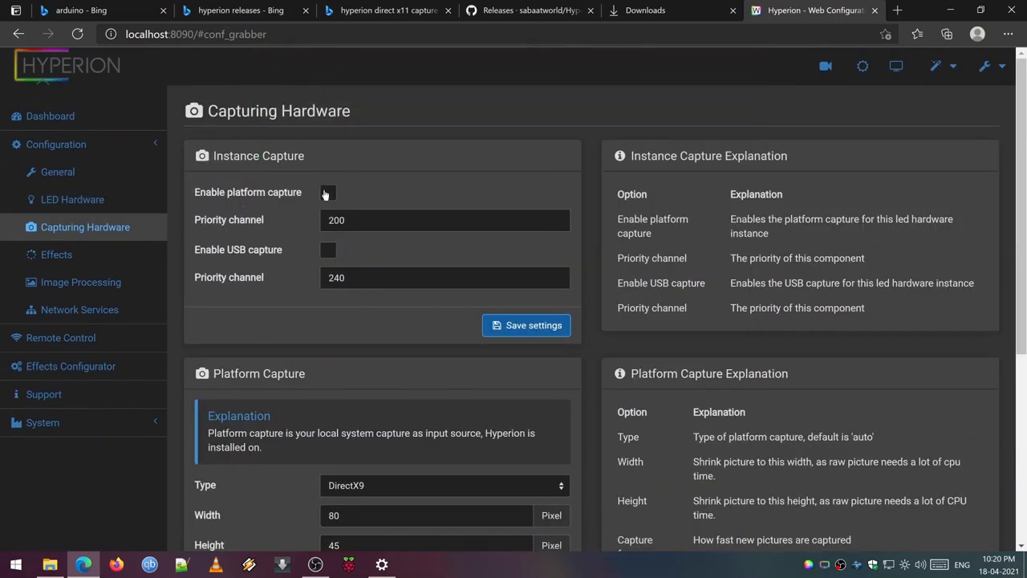
pyautogui.click(327, 192)
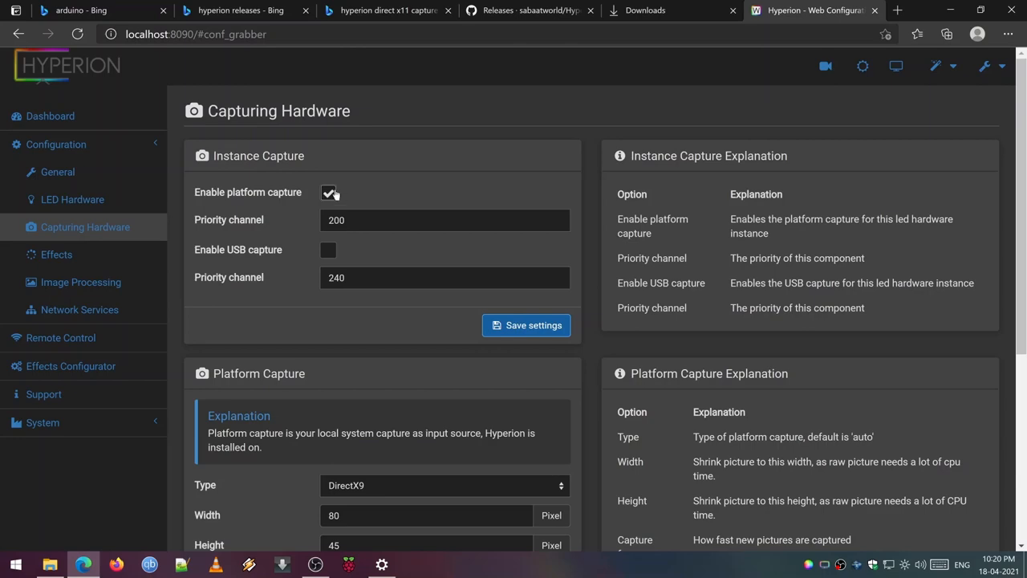
pyautogui.click(327, 192)
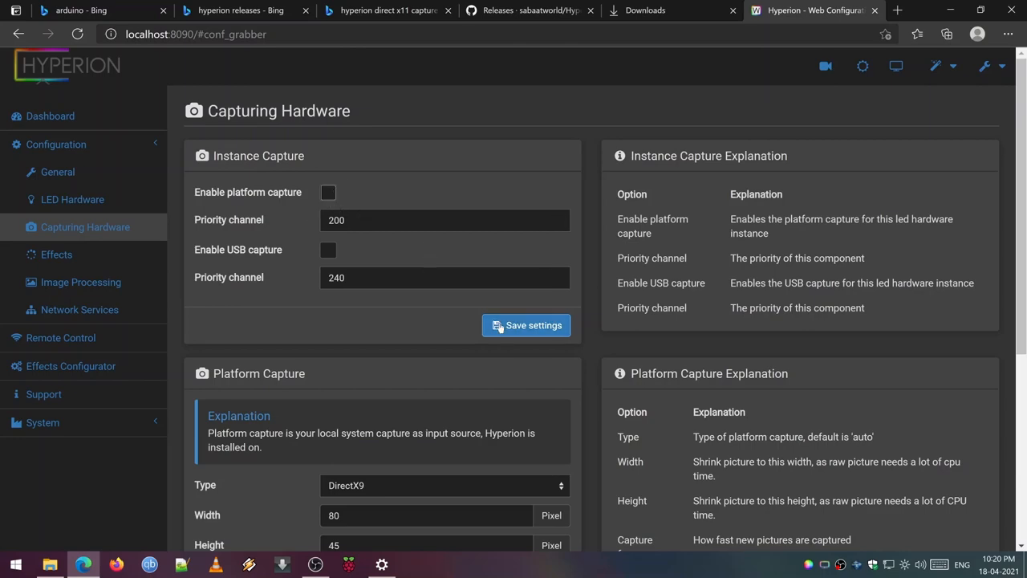
pyautogui.click(526, 324)
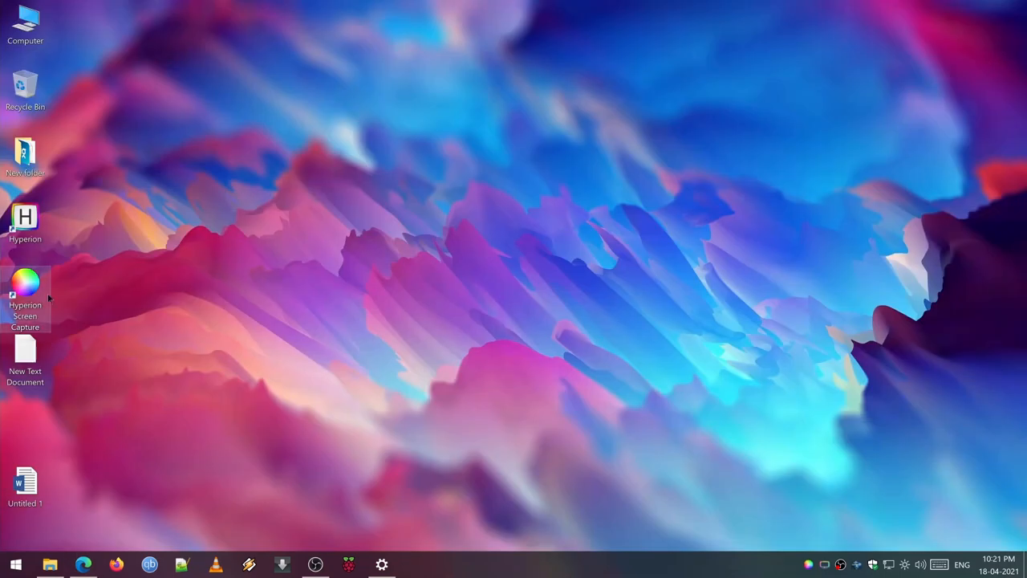
# Point the capture task at Hyperion server 127.0.0.1, save the setup and close it
pyautogui.click(50, 565)
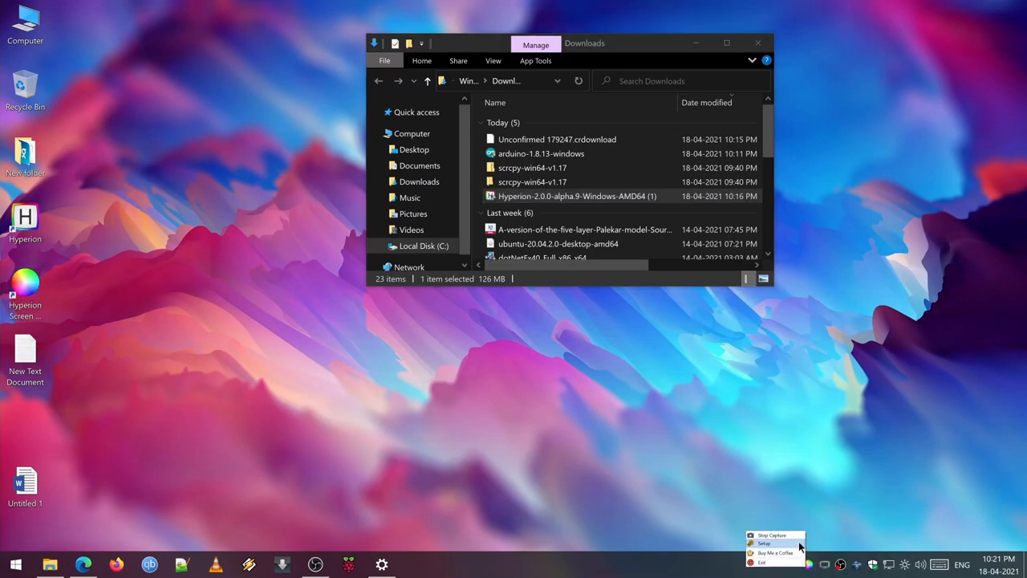
pyautogui.click(764, 543)
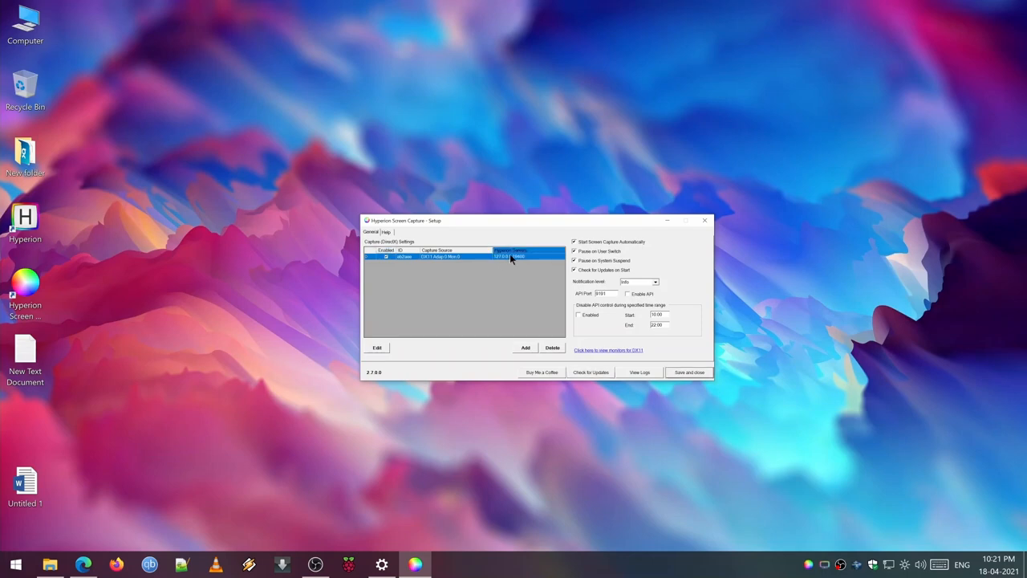
pyautogui.click(378, 347)
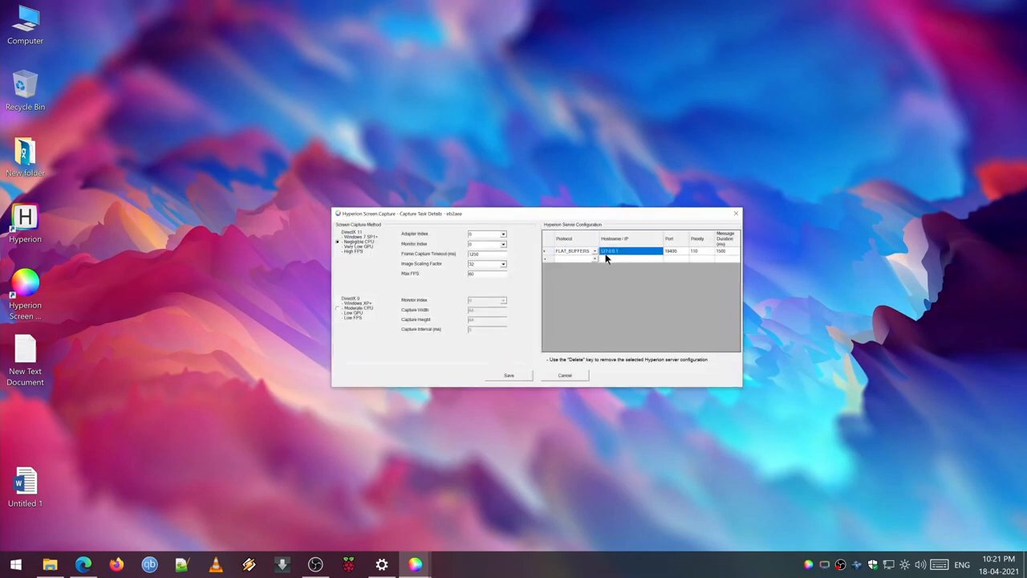
pyautogui.moveTo(631, 256)
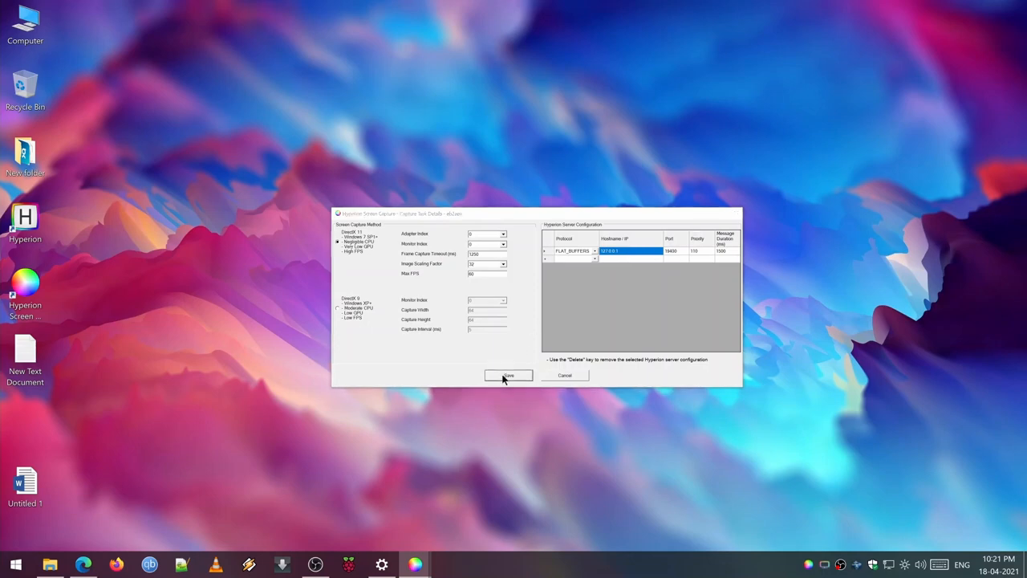
pyautogui.click(507, 376)
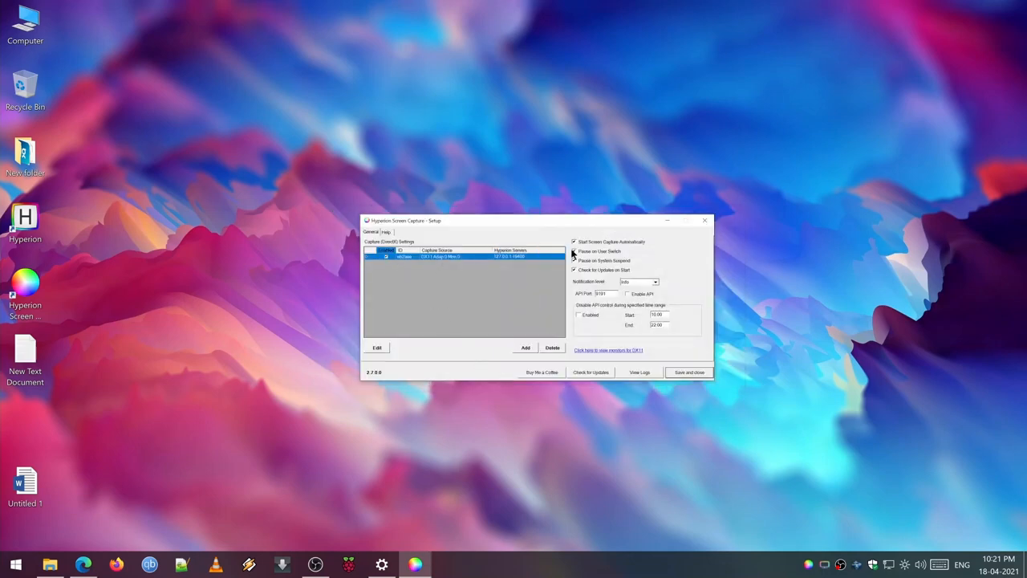
pyautogui.click(575, 250)
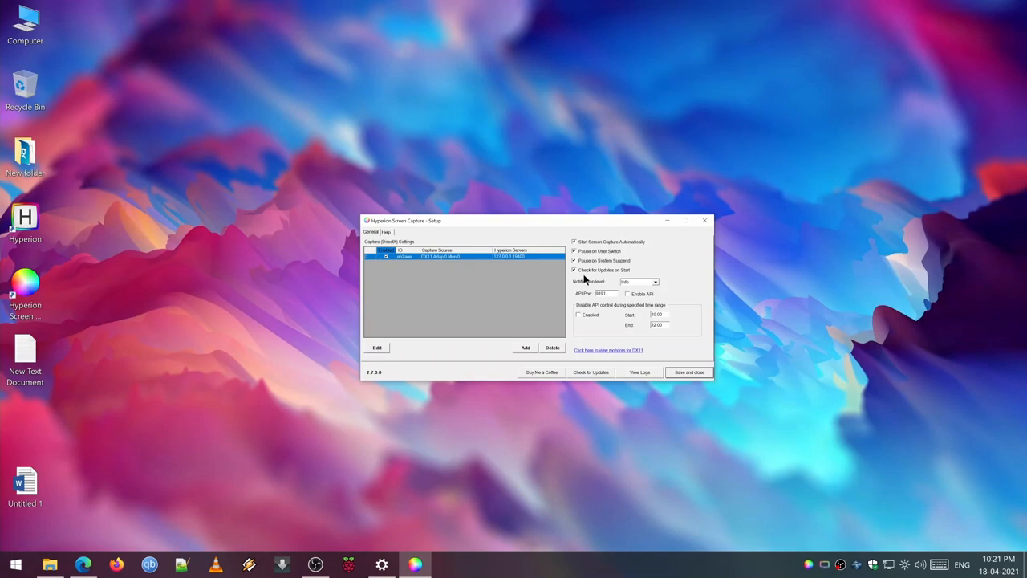
pyautogui.moveTo(597, 366)
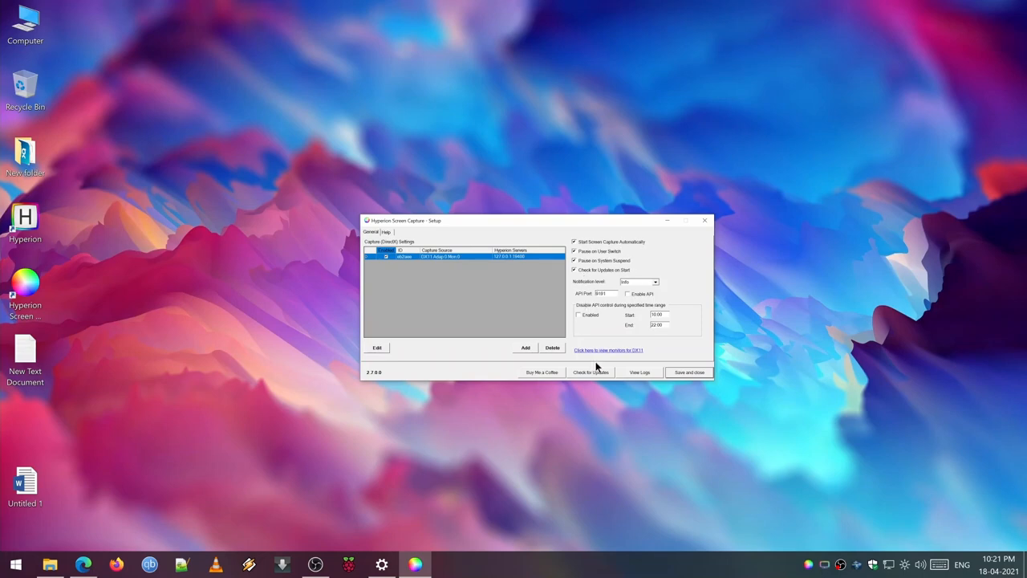
pyautogui.moveTo(706, 272)
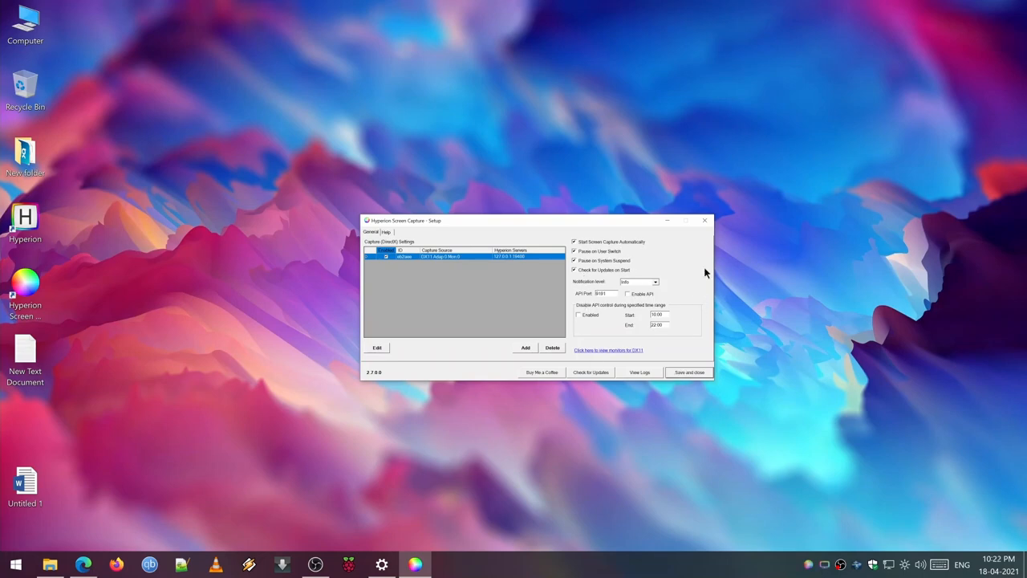
pyautogui.click(687, 373)
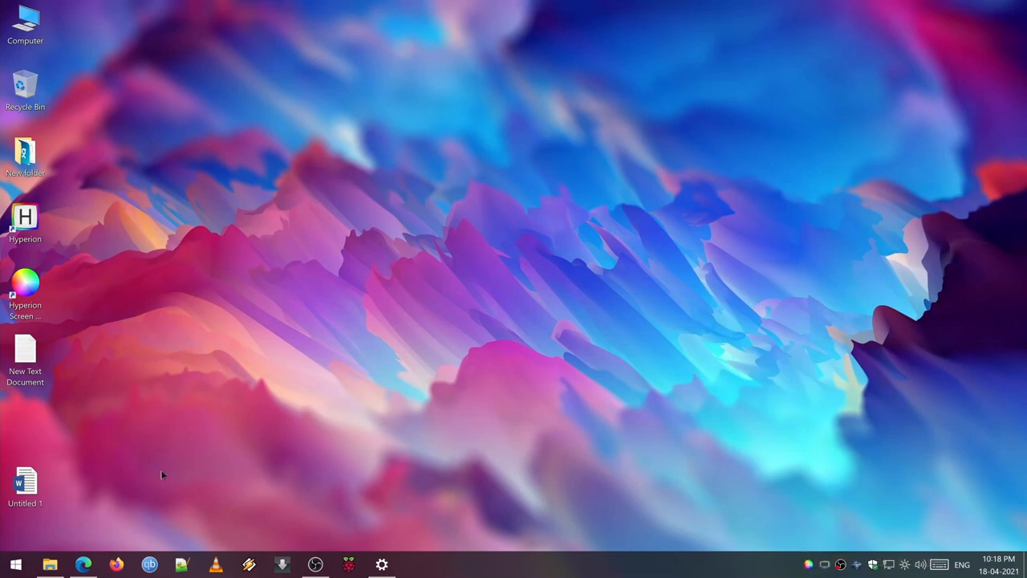
# Run shell:startup to show the Start-up folder holding the Hyperion Screen Capture shortcut
pyautogui.press('Win+r')
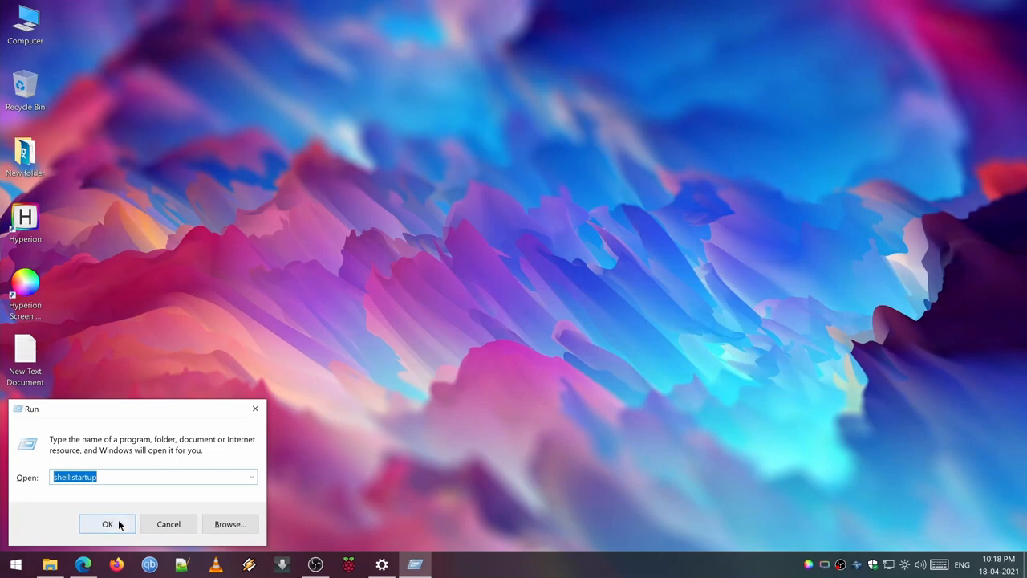
pyautogui.click(107, 524)
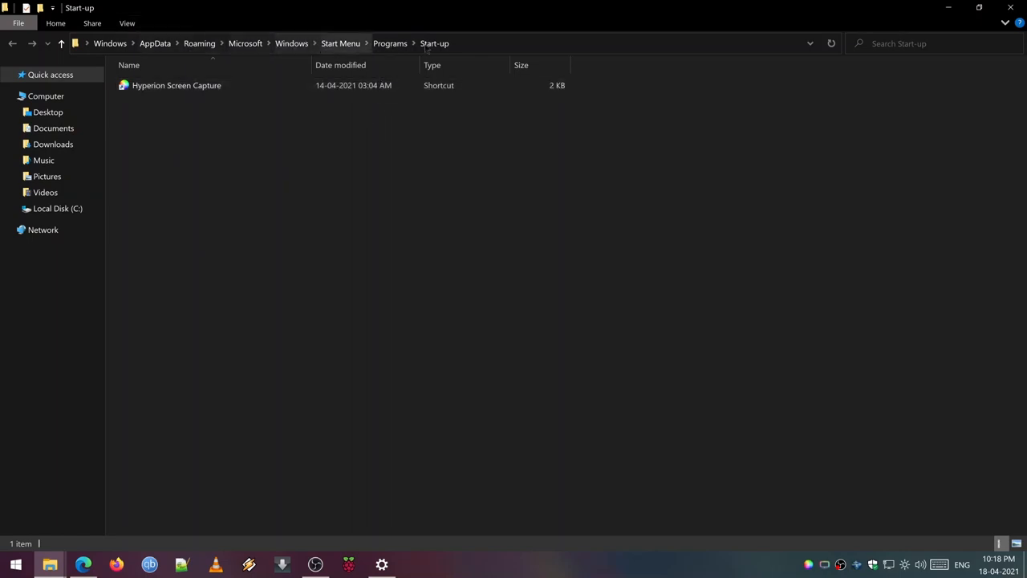
pyautogui.click(979, 7)
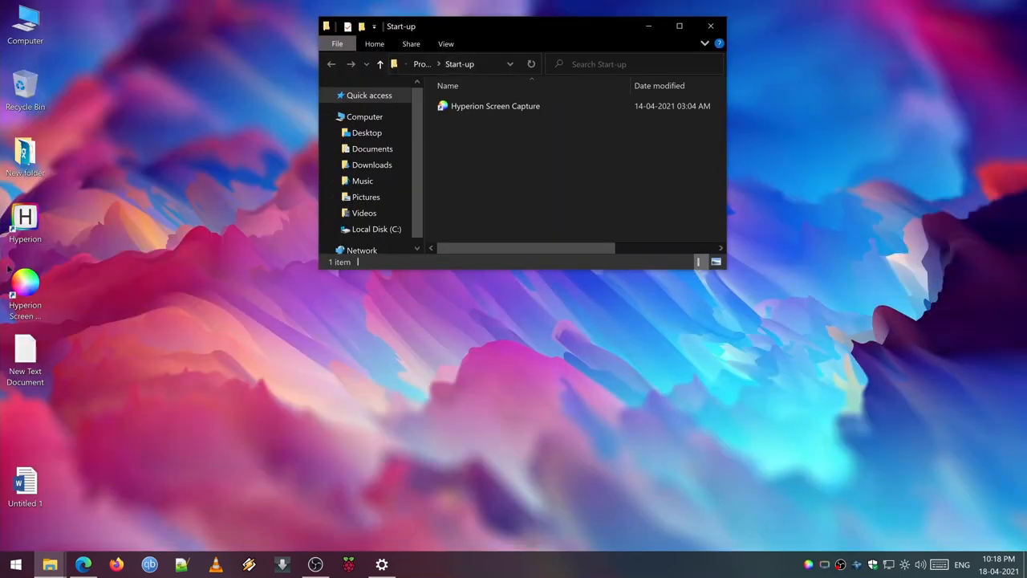
pyautogui.rightClick(26, 292)
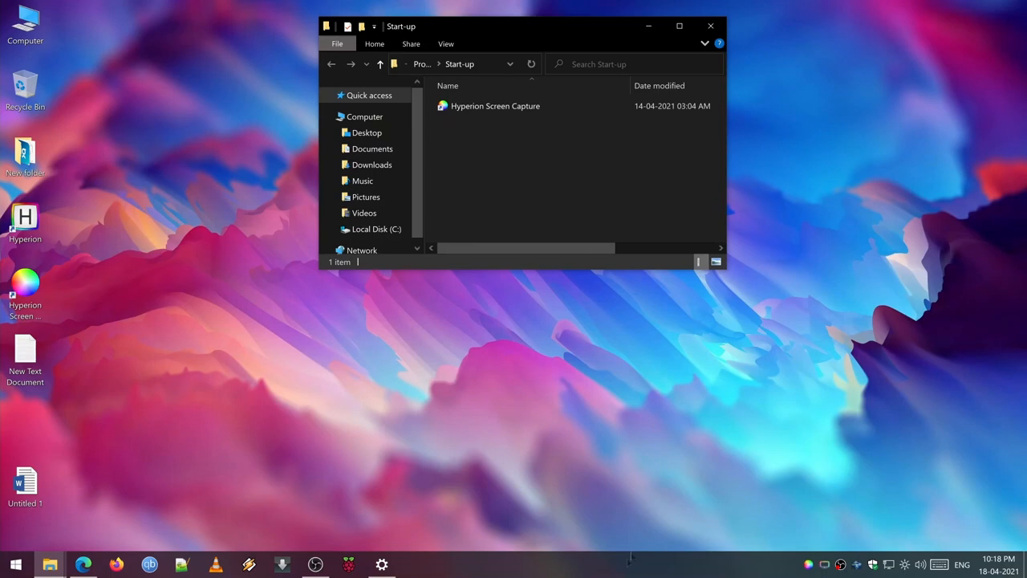
# Launch Task Manager from the taskbar and show the Start-up apps list with Hyperion Screen Capture enabled
pyautogui.rightClick(629, 559)
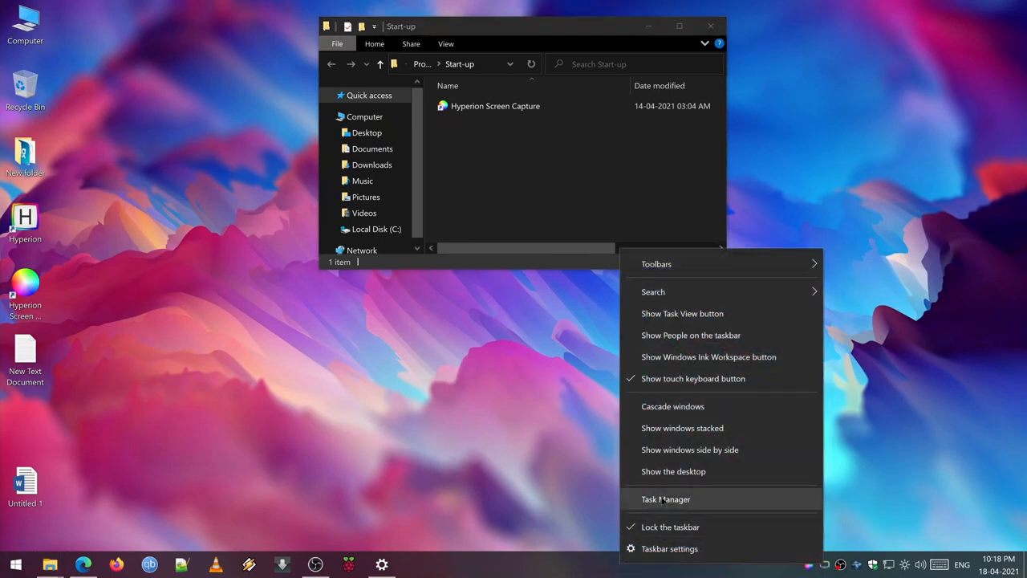
pyautogui.click(665, 497)
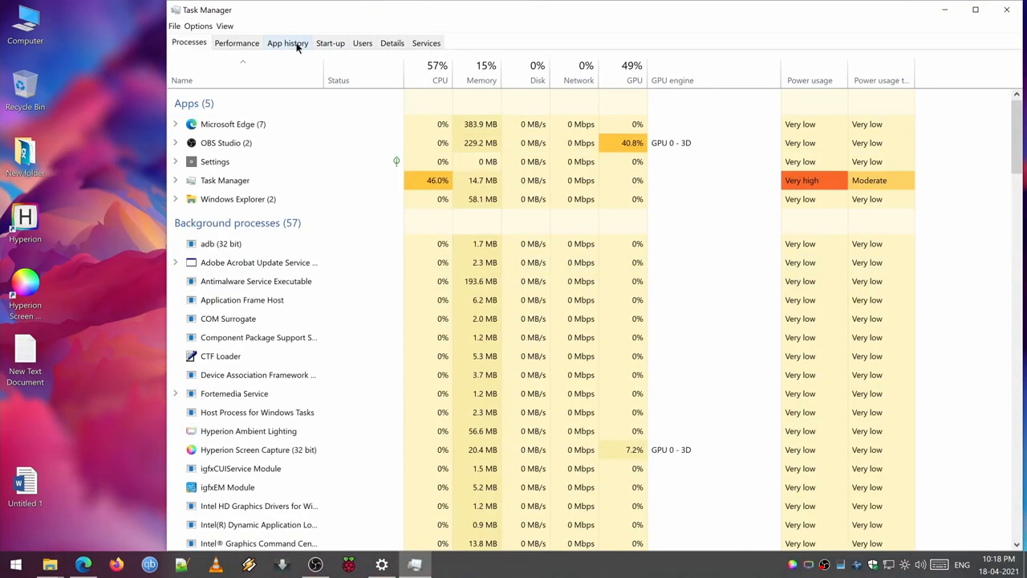
pyautogui.click(331, 42)
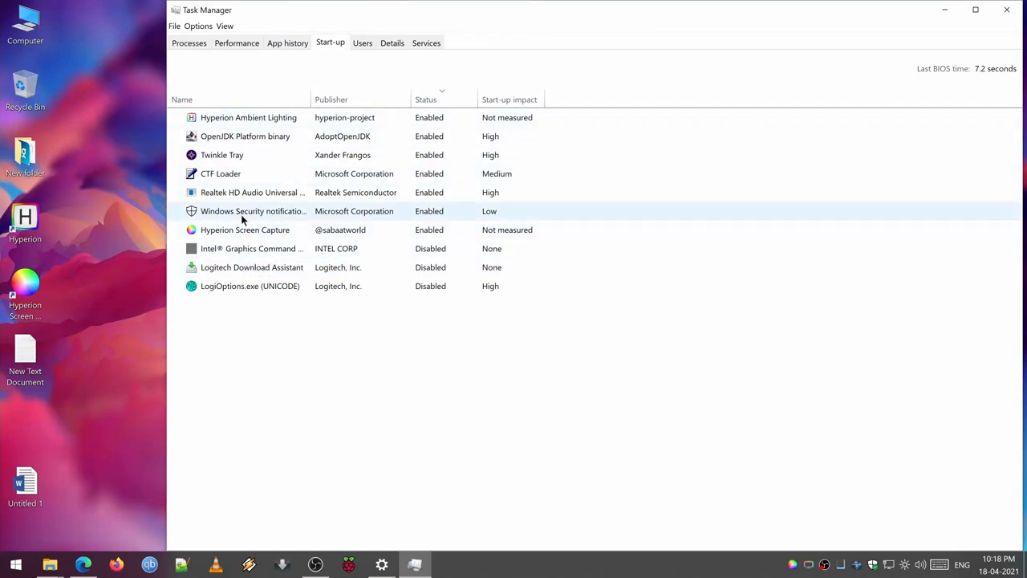
pyautogui.click(244, 229)
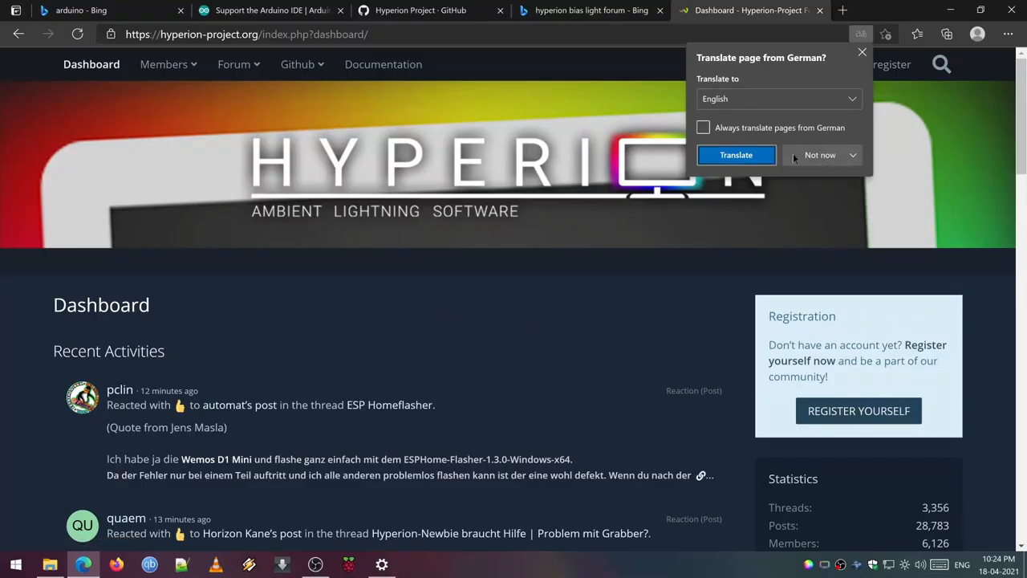
# From hyperion-project.org, dismiss the translation offer and reach the Hyperion documentation site
pyautogui.click(854, 154)
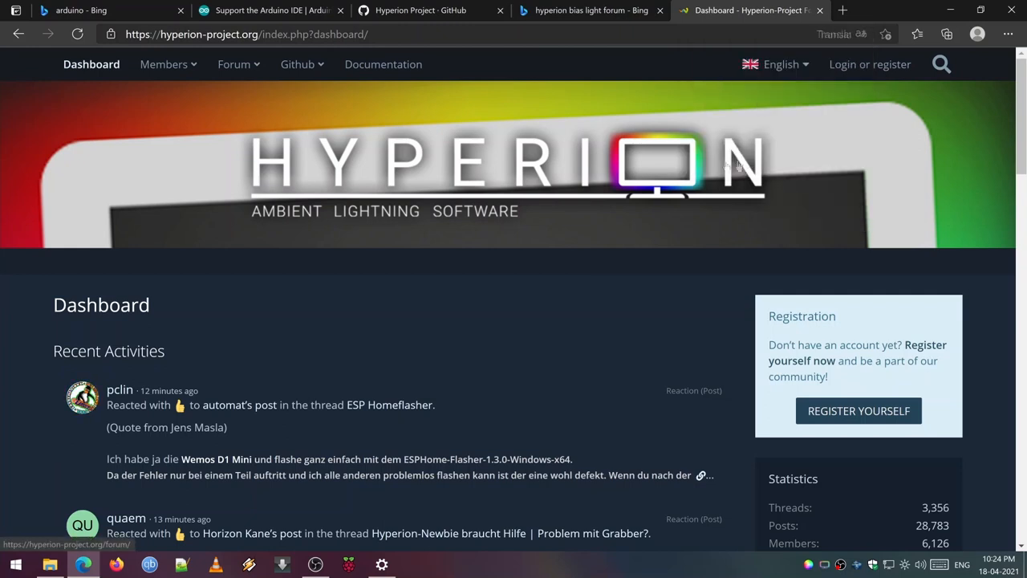
pyautogui.click(825, 34)
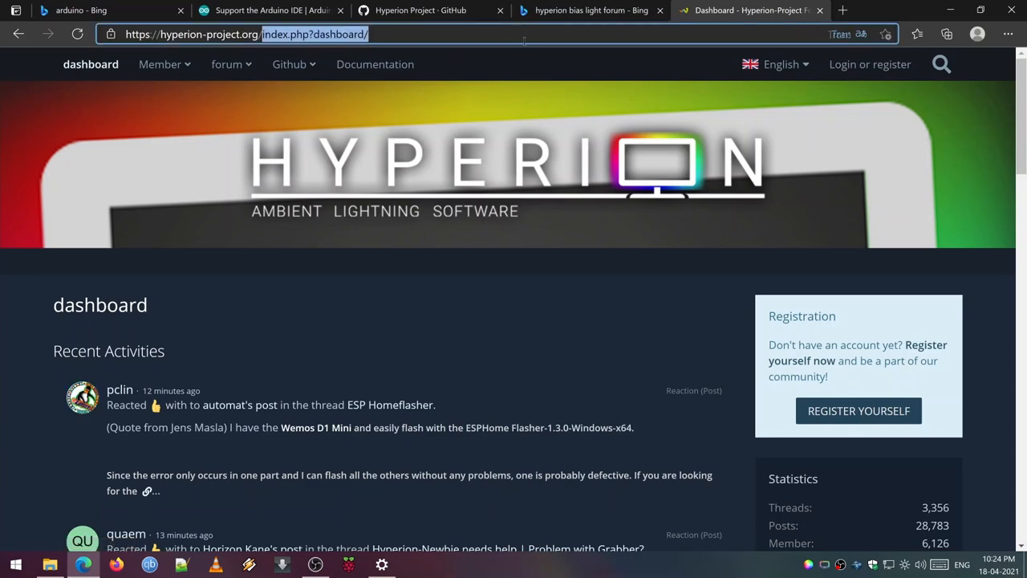
pyautogui.click(227, 64)
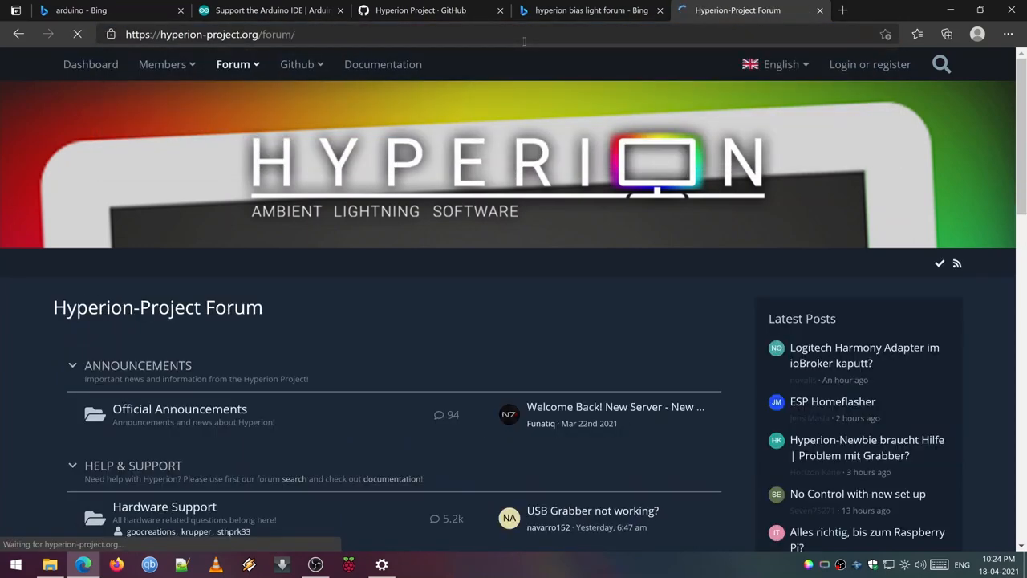
pyautogui.click(296, 64)
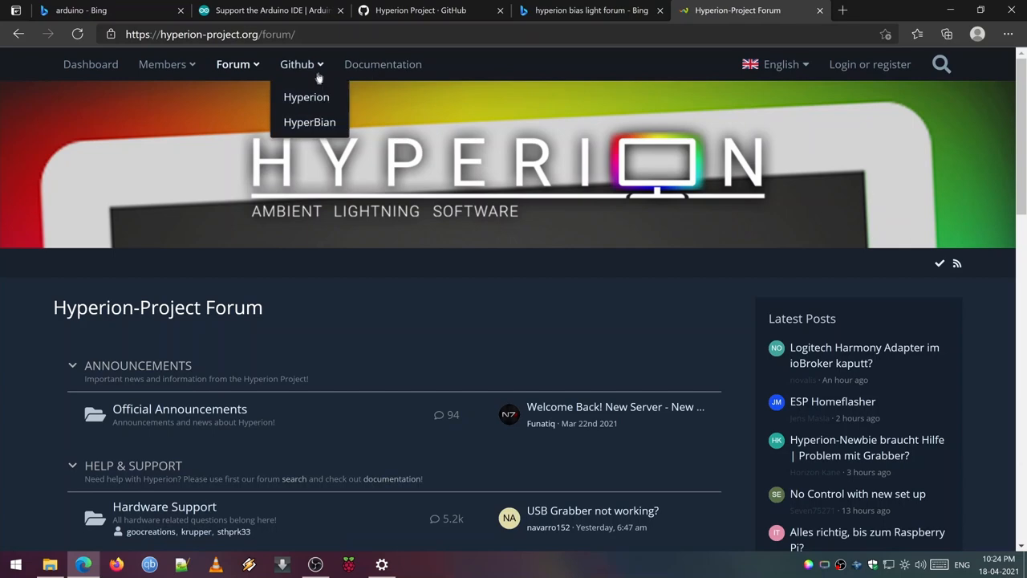
pyautogui.moveTo(382, 64)
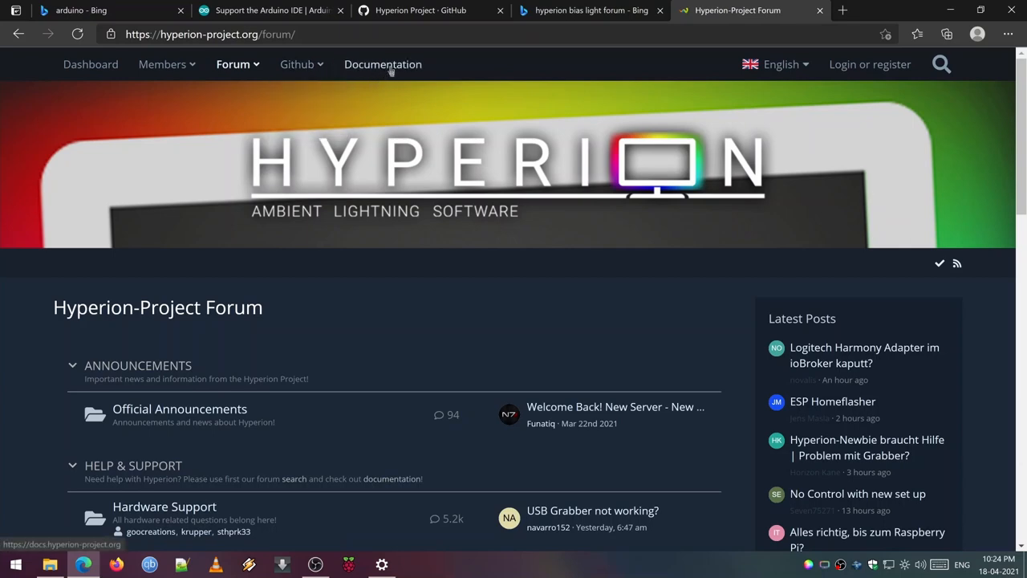
pyautogui.click(382, 64)
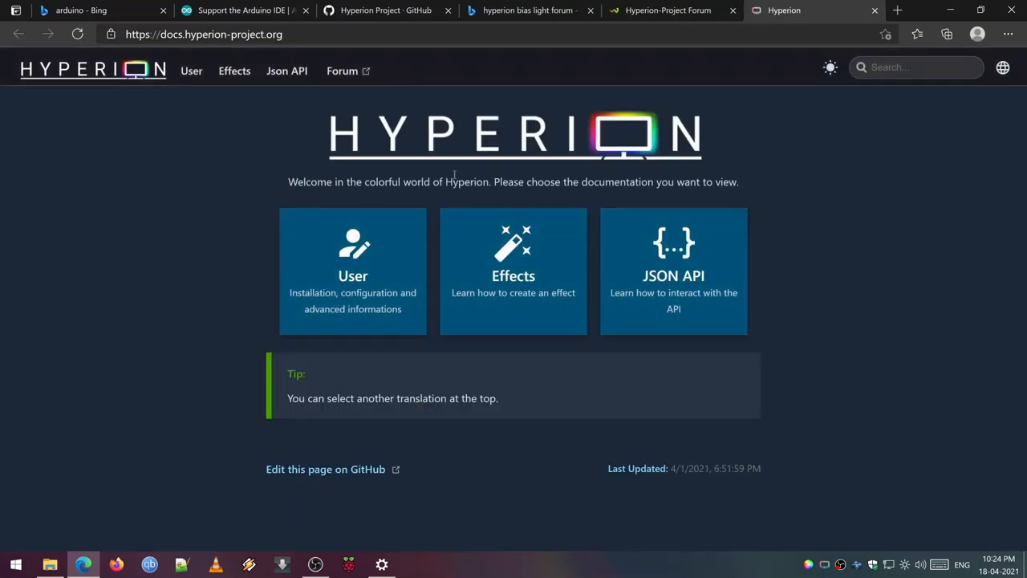
# Within the documentation, choose the User section and open the Install Hyperion guide
pyautogui.click(353, 269)
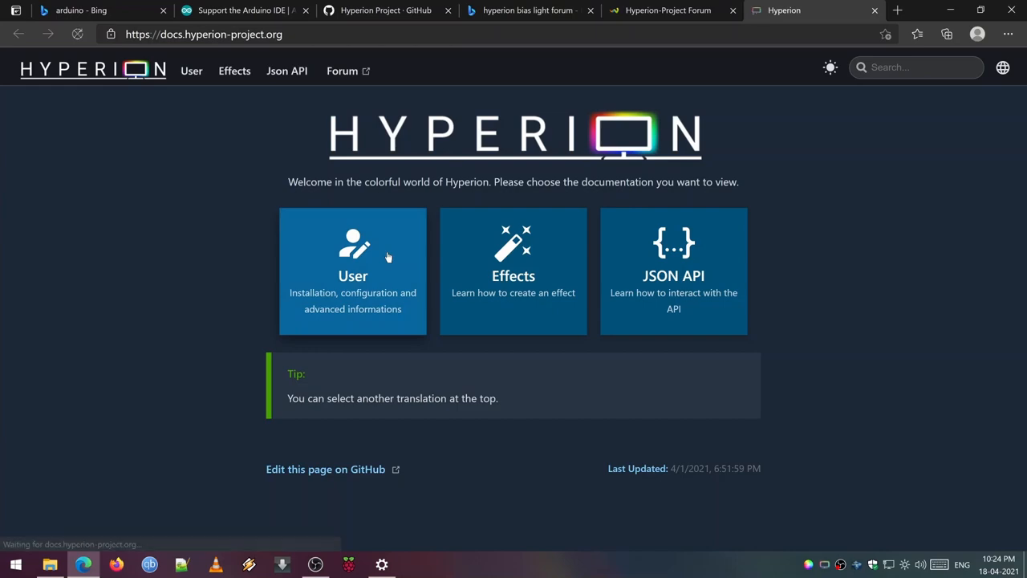
pyautogui.click(353, 269)
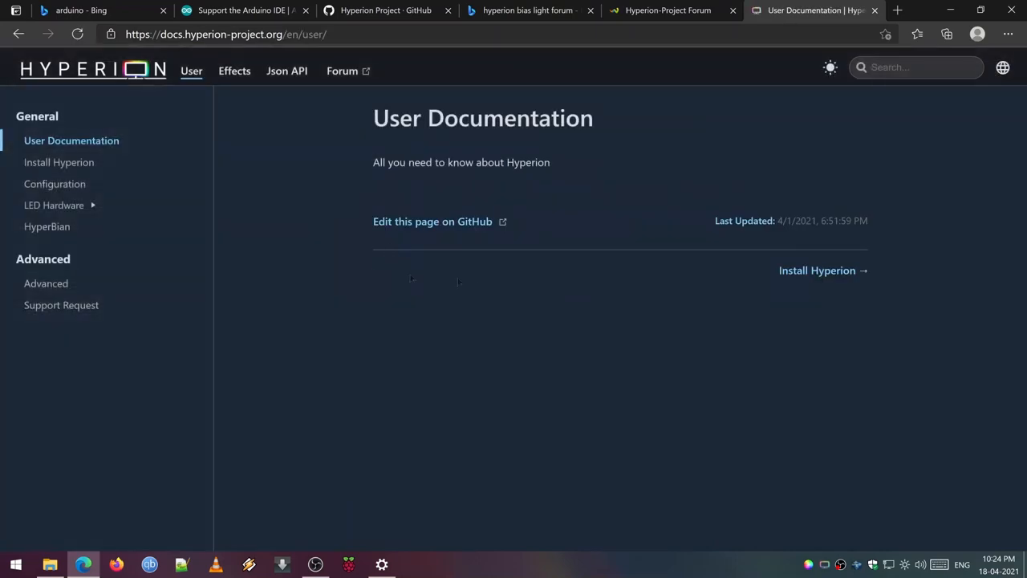
pyautogui.click(815, 269)
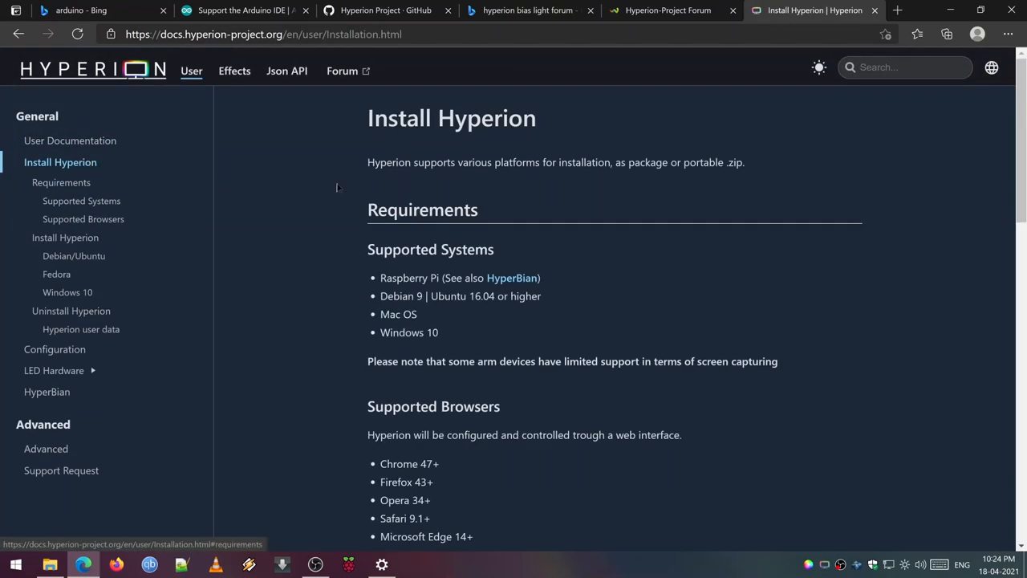